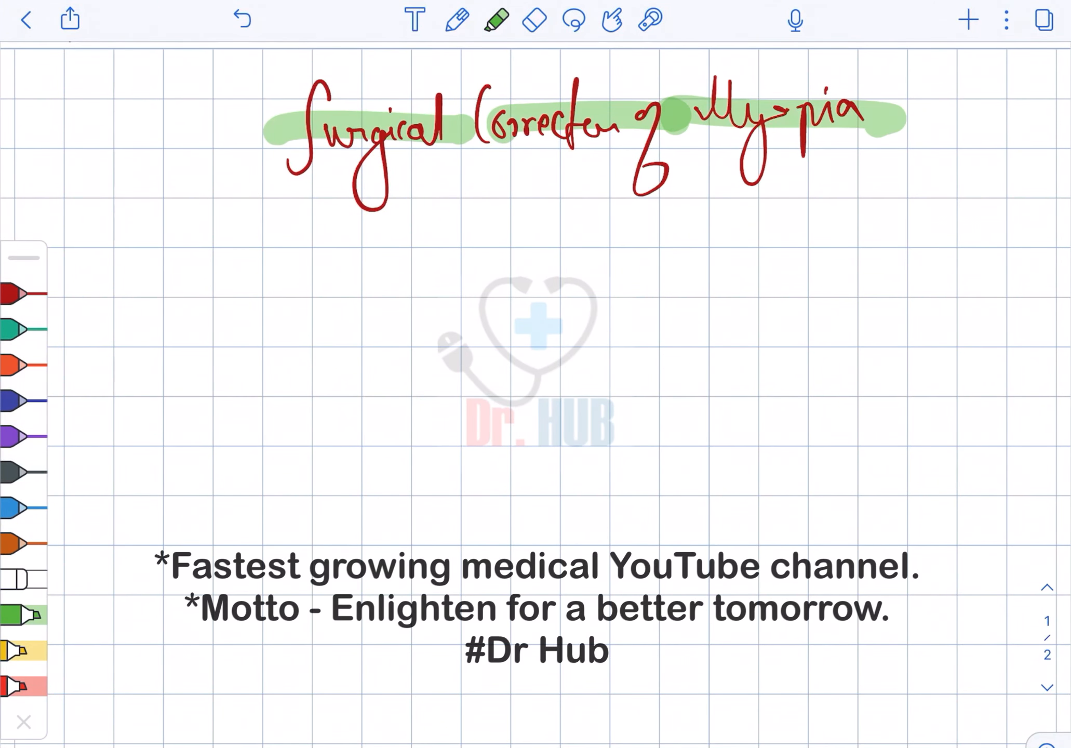
Handwrite 'Cornea based procedures', PRK and LASIK in colored pens, then erase the page
click(459, 20)
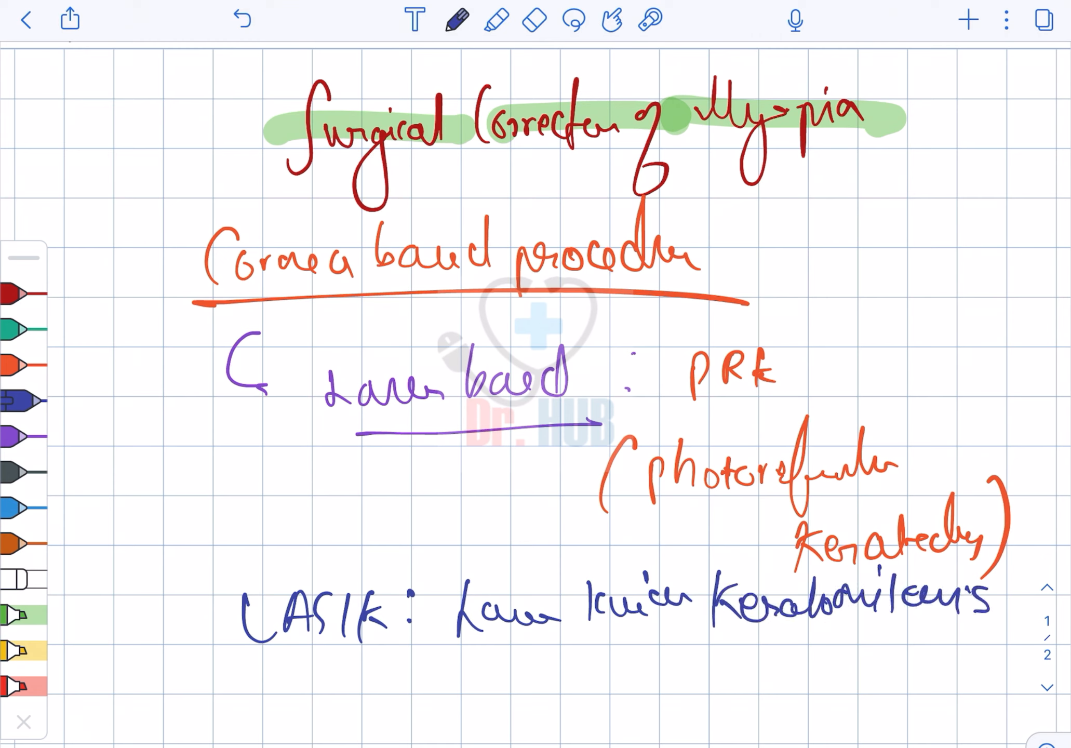
click(534, 19)
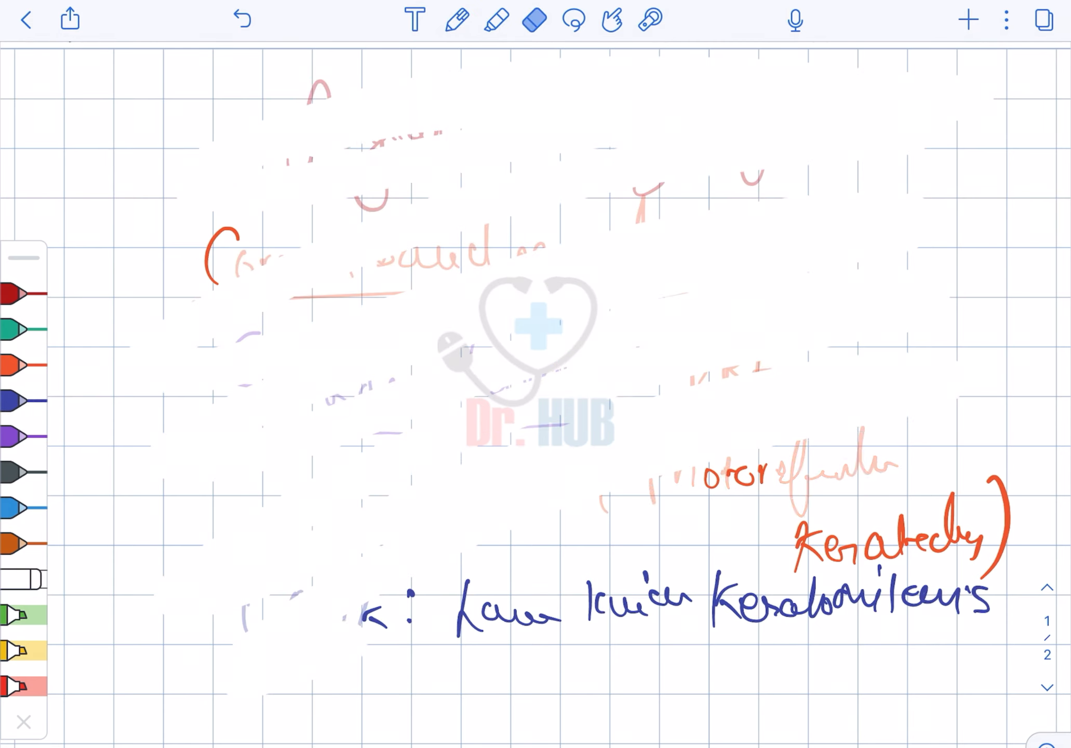
Handwrite ReLEx, SMILE and ICRS with their full names, then erase them
click(242, 19)
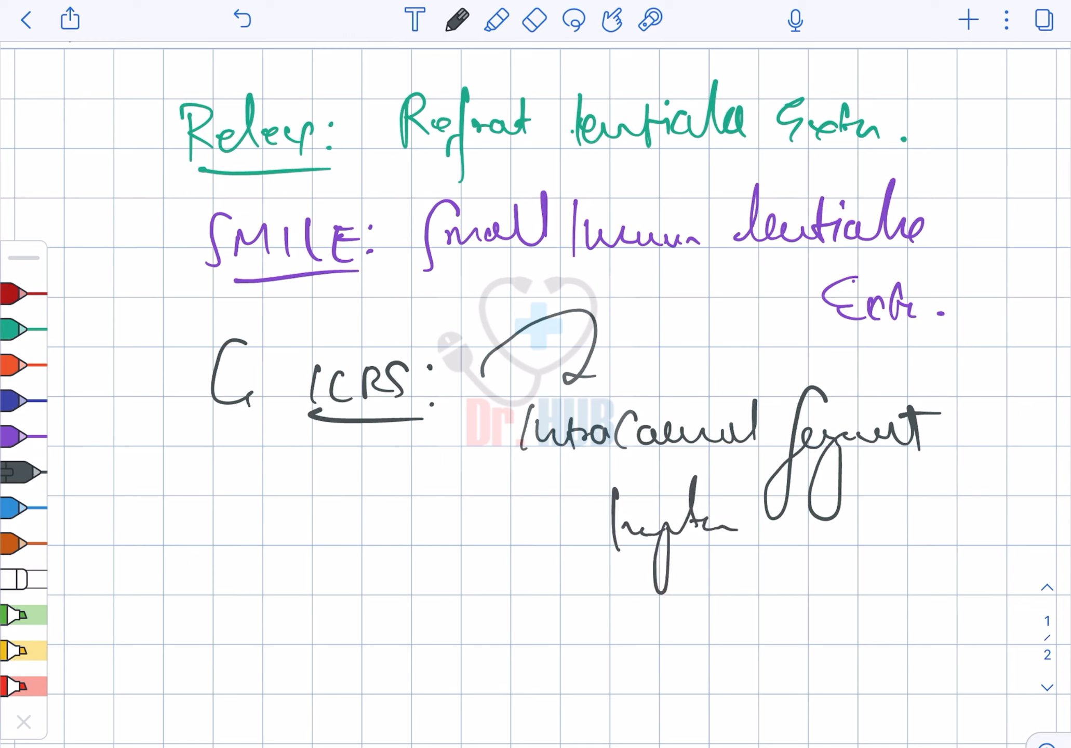
click(535, 18)
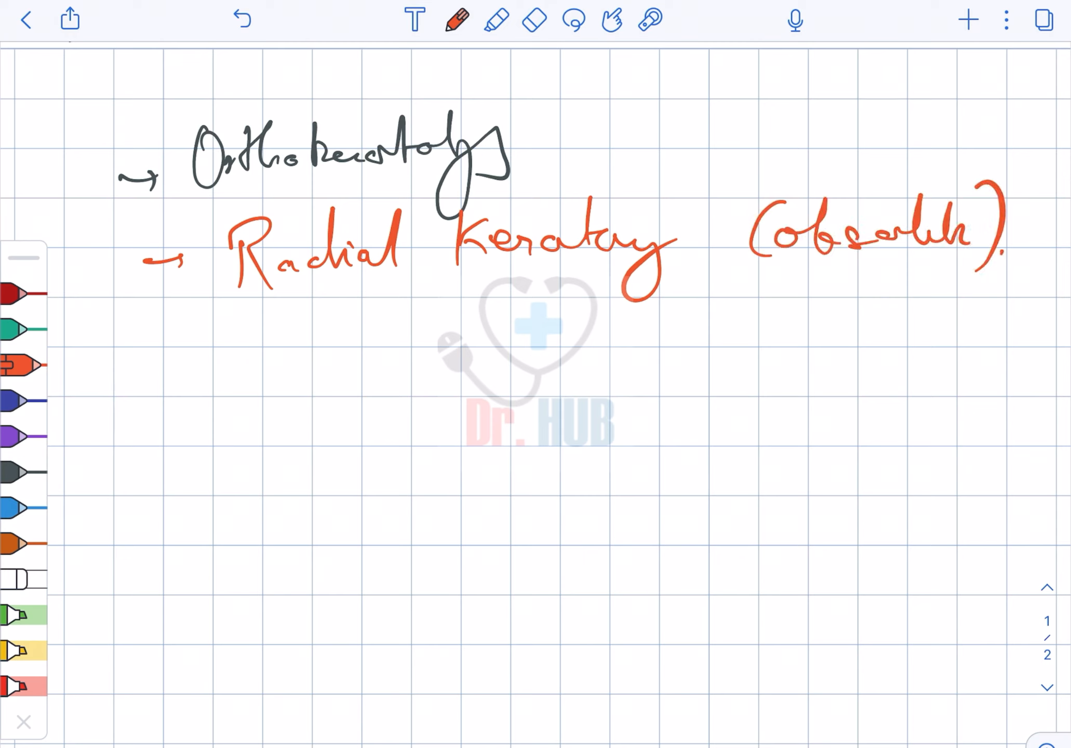
Write Orthokeratology and Radial Keratotomy (obsolete) in black and red, then erase them
click(535, 19)
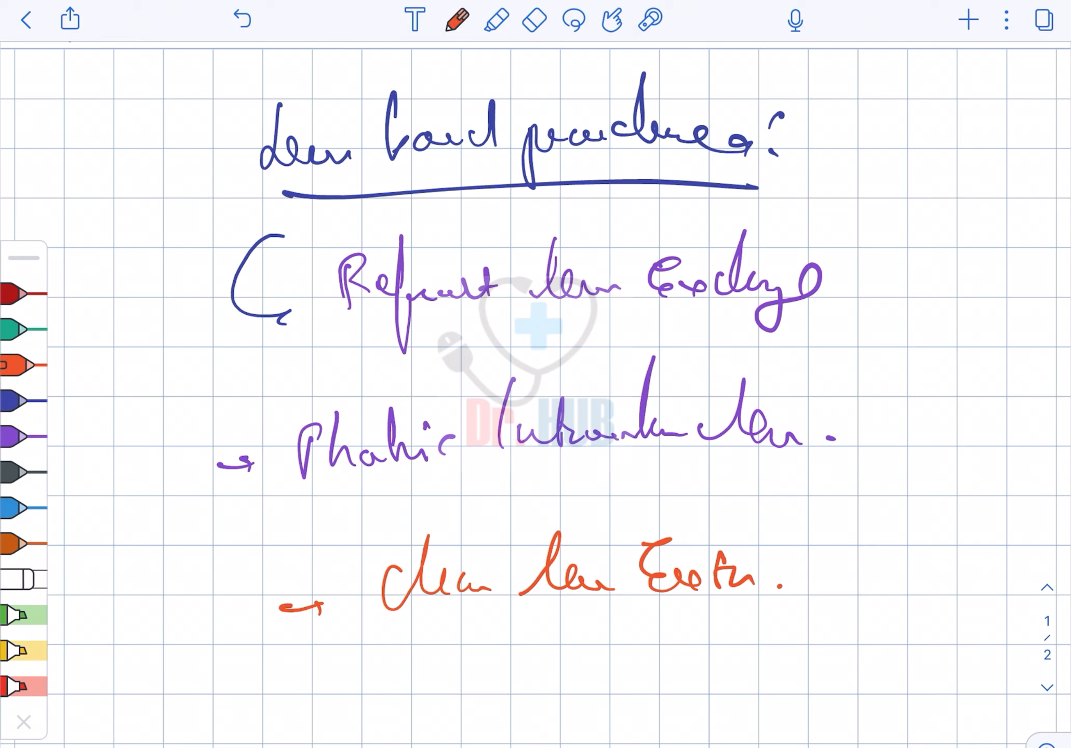
Write refractive lens exchange, phakic IOL and clear lens extraction, then erase most of them
click(535, 18)
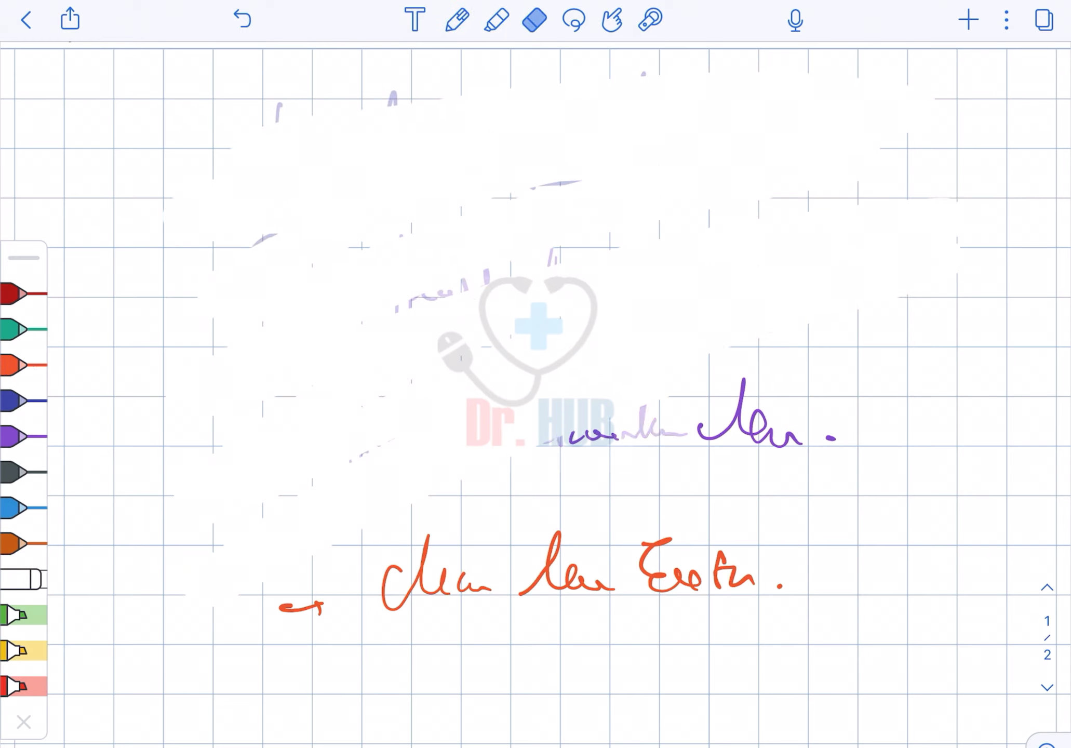